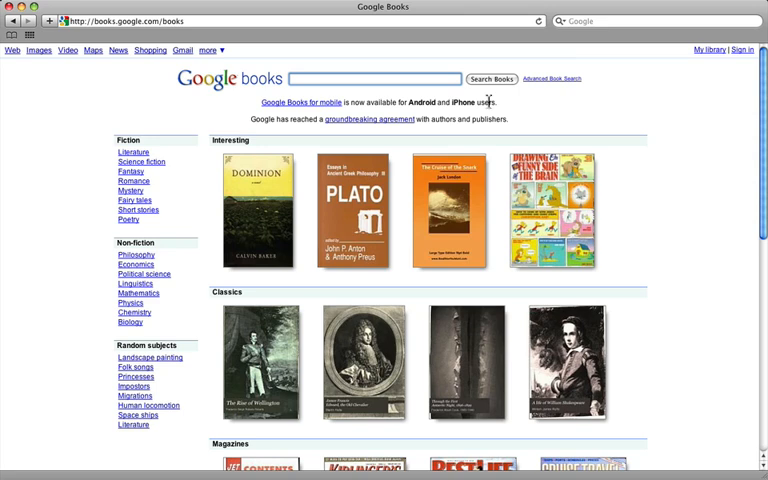
# Search Google Books for 'ascended master morya retreat'.
pyautogui.click(376, 78)
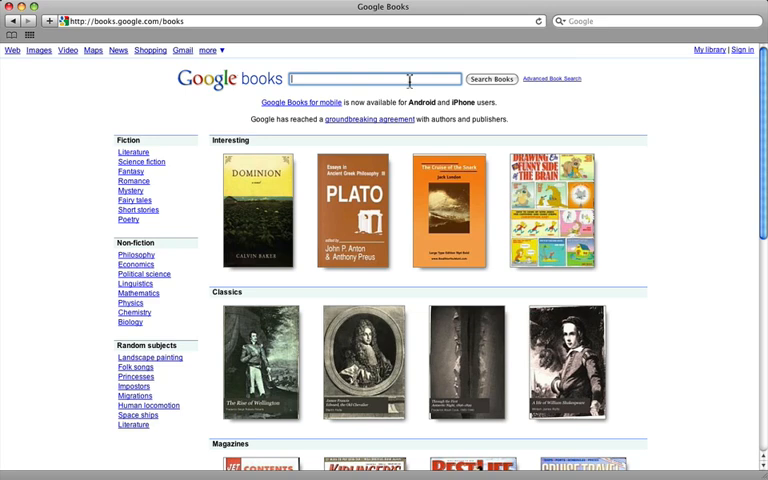
pyautogui.write('ascended master morya retre')
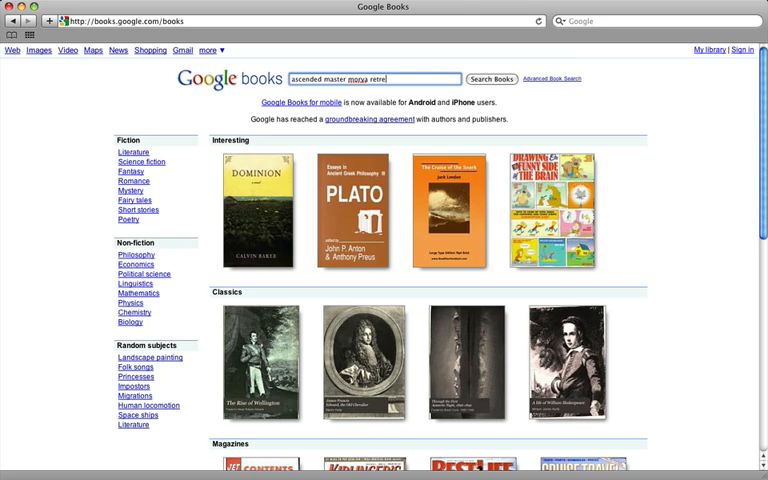
pyautogui.write('at')
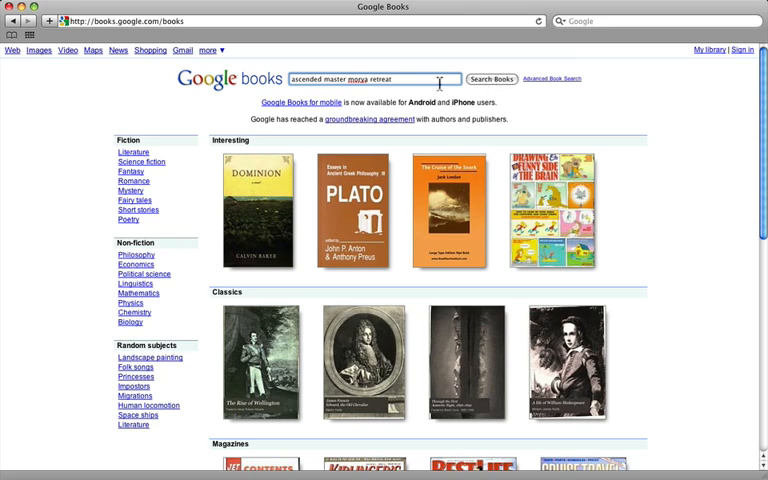
pyautogui.click(492, 78)
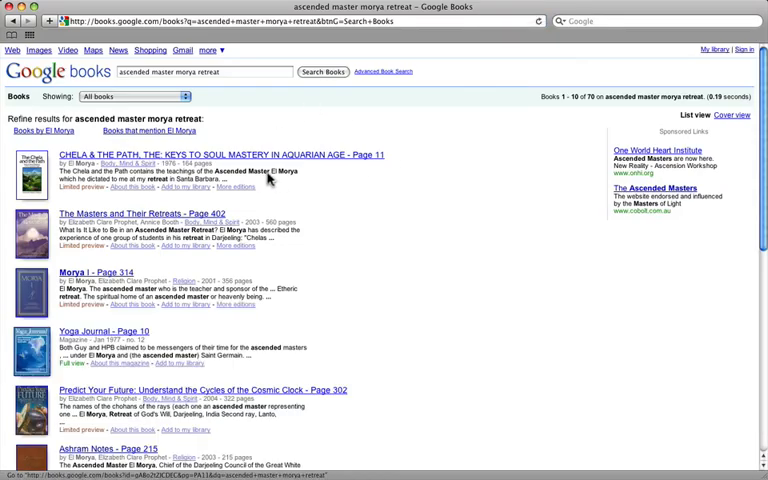
# Scroll the results to reach 'The Masters and Their Retreats – Page 402'.
pyautogui.scroll(-3)
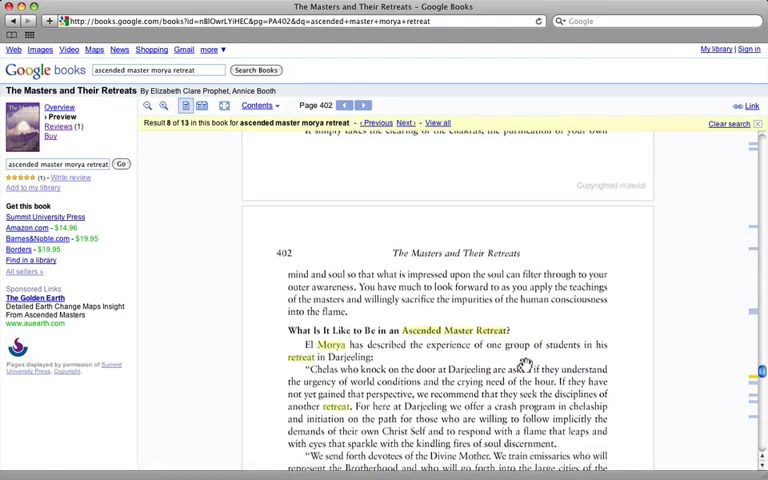
# Step back a page, then jump via Contents to 'The Cave of Light' section (page 427).
pyautogui.click(344, 104)
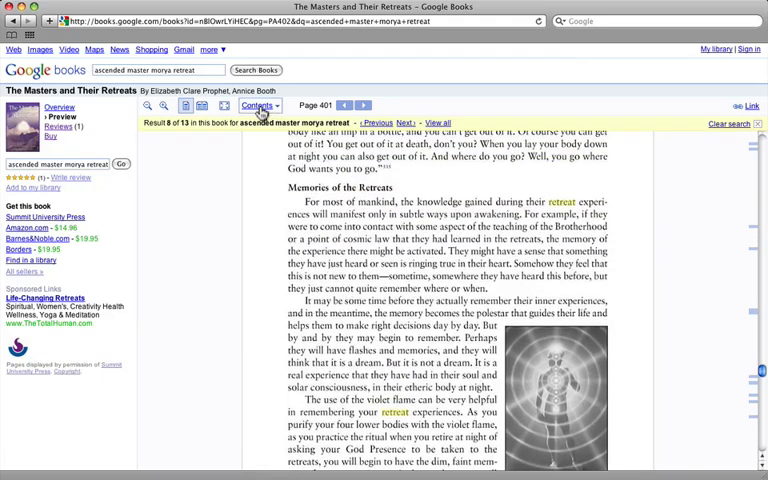
pyautogui.click(258, 106)
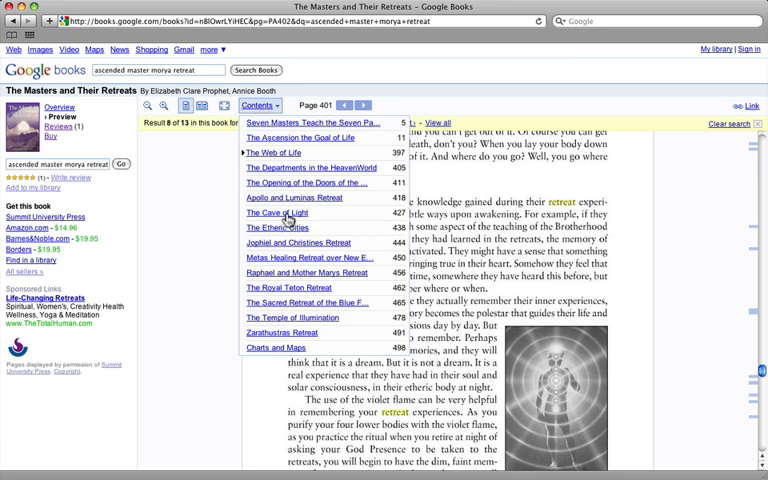
pyautogui.click(276, 212)
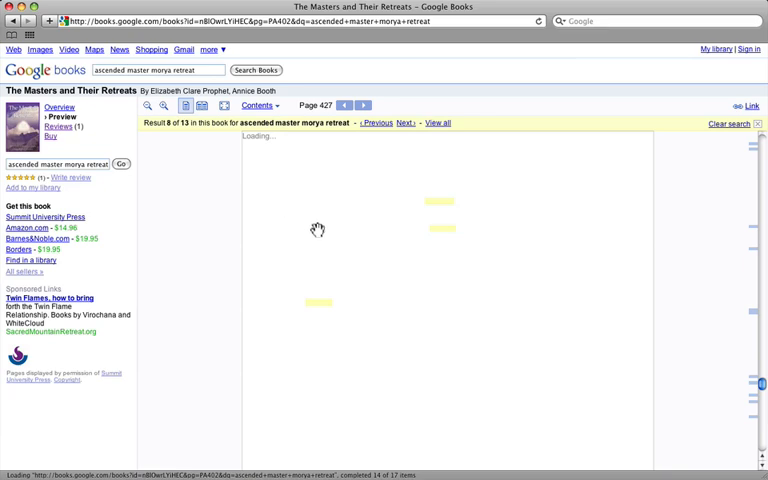
pyautogui.moveTo(344, 234)
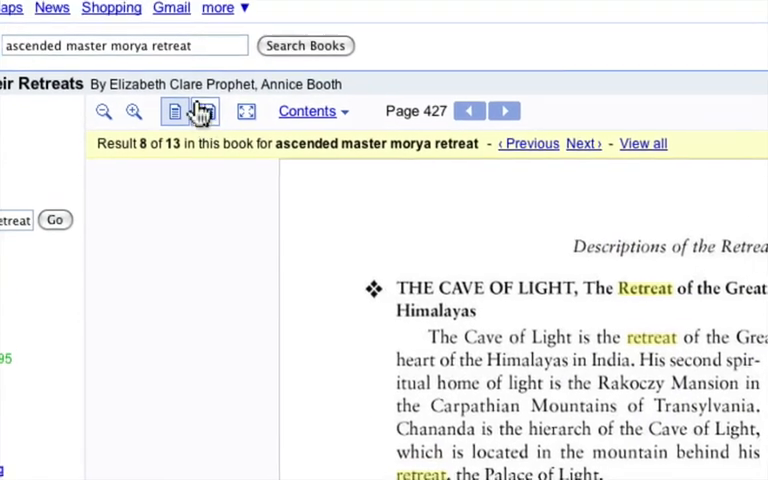
# Show the preview as two-page spreads expanded to fill the window.
pyautogui.click(196, 104)
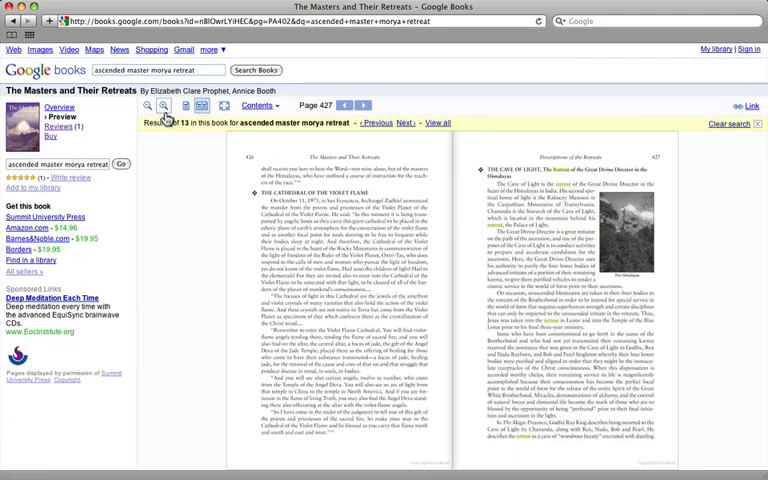
pyautogui.click(160, 104)
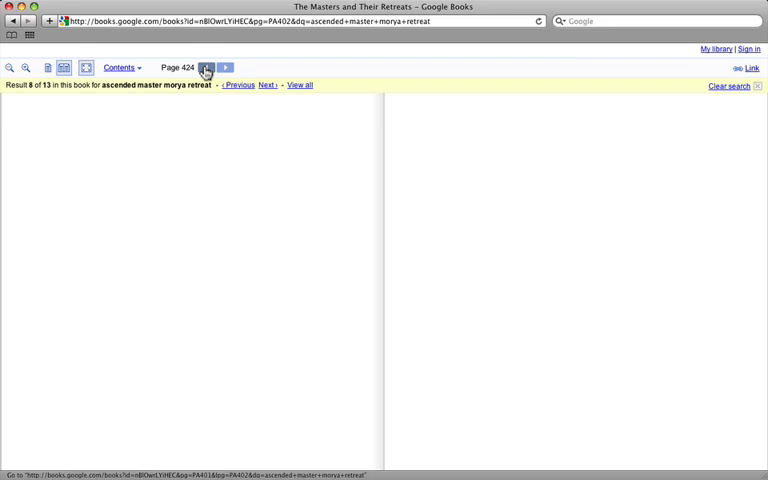
# Leave the full-window view, returning to the normal two-page preview.
pyautogui.click(208, 68)
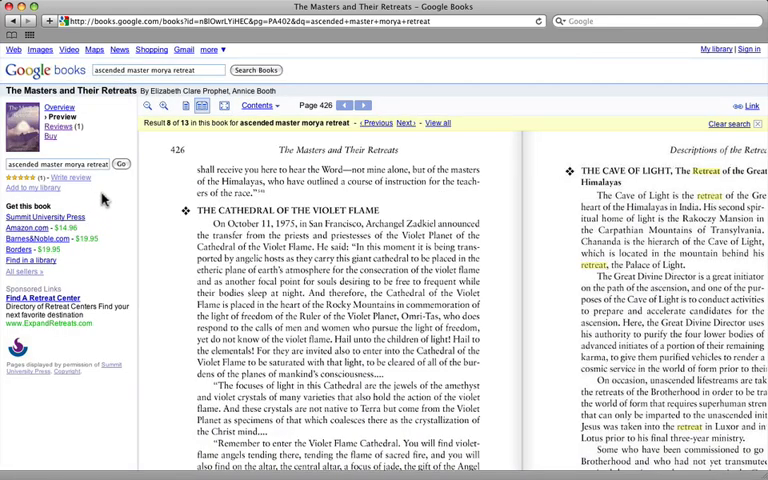
pyautogui.moveTo(136, 238)
pyautogui.write('kuthumi')
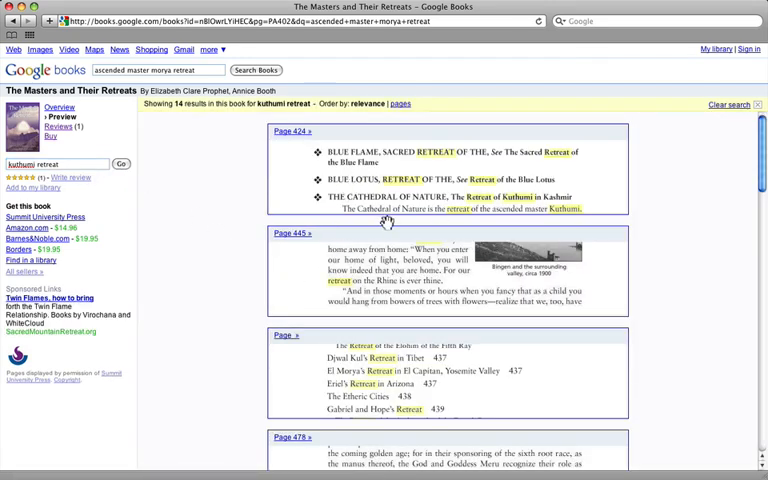
# View a kuthumi retreat match on page 430 in single-page view, then go to where to buy.
pyautogui.scroll(-3)
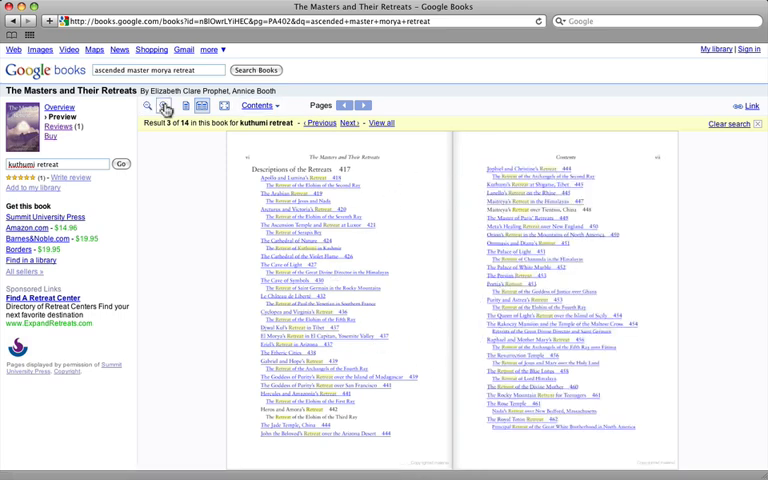
pyautogui.click(164, 106)
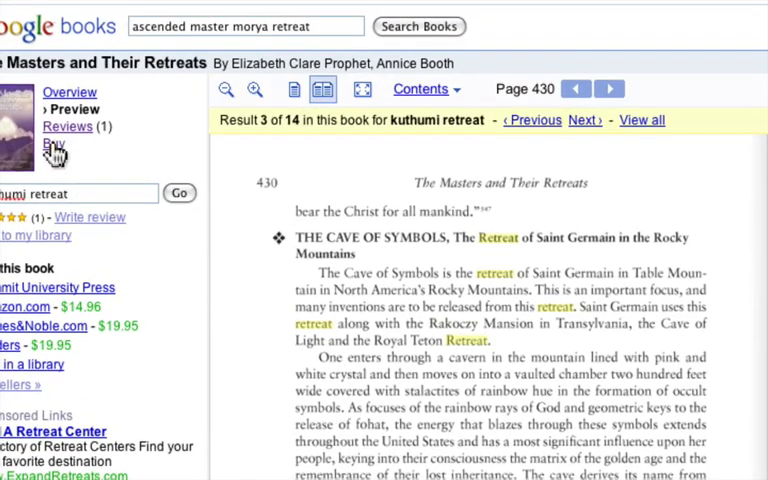
pyautogui.click(52, 148)
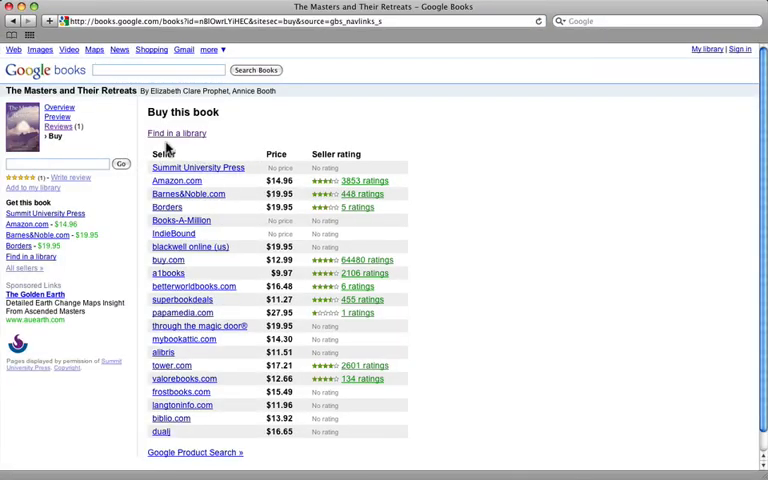
pyautogui.moveTo(148, 156)
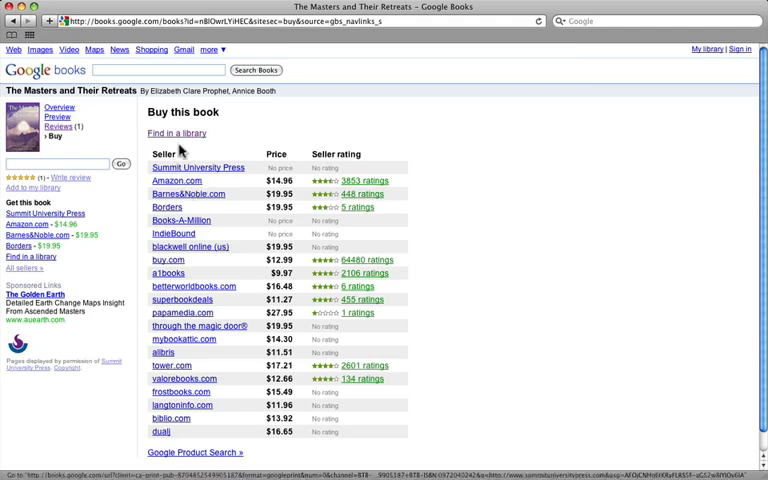
pyautogui.moveTo(176, 132)
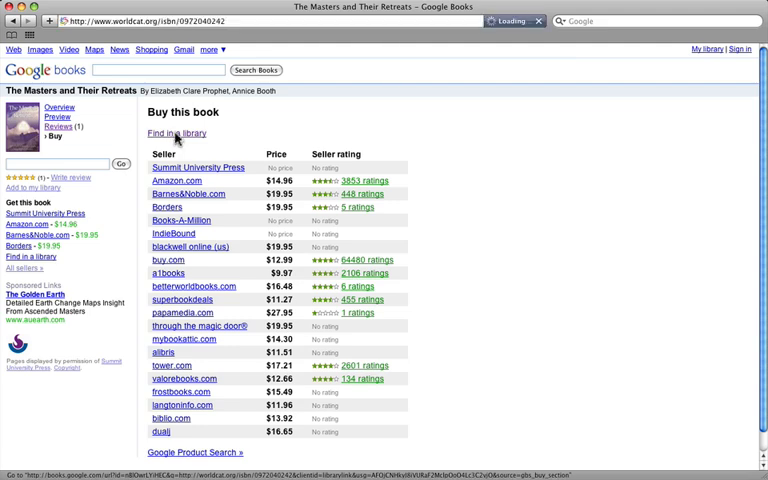
# Find libraries holding the book, landing on its WorldCat record.
pyautogui.click(176, 132)
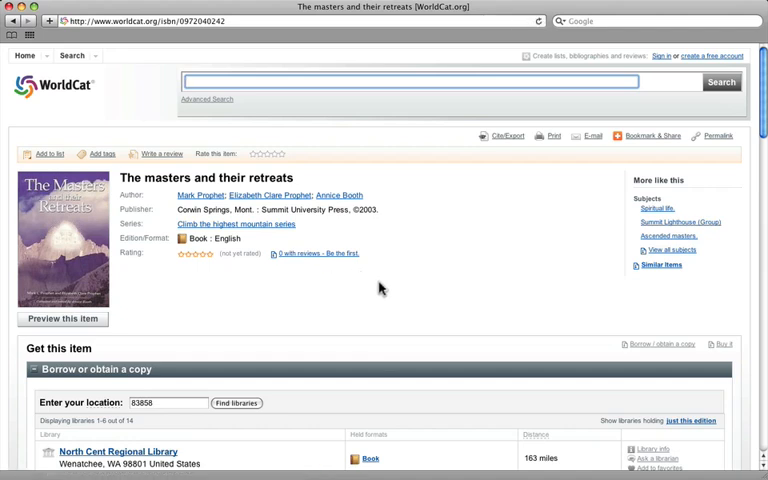
# List WorldCat libraries near 59027, then reopen the Google Books preview at the cover.
pyautogui.scroll(-3)
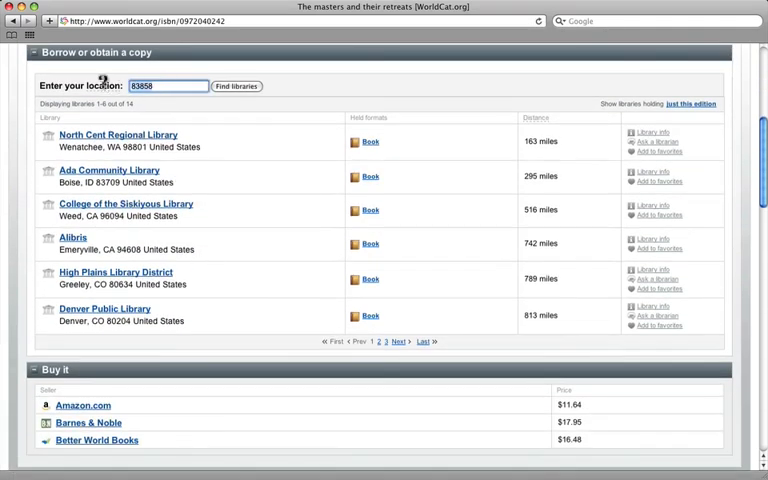
pyautogui.write('59027')
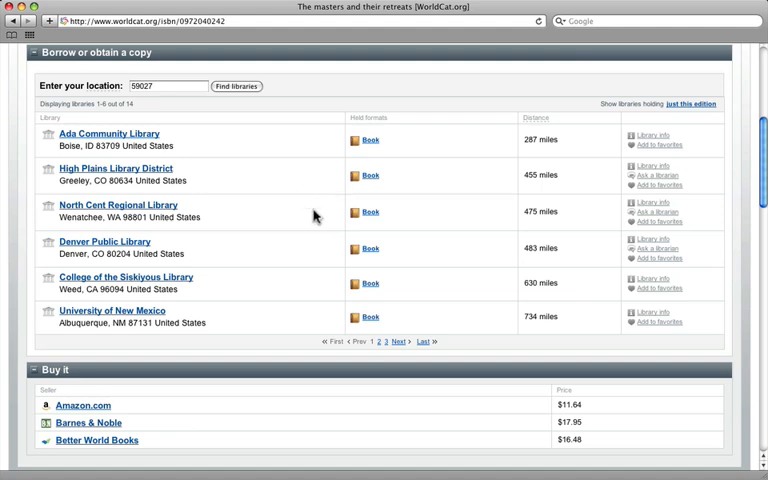
pyautogui.moveTo(344, 236)
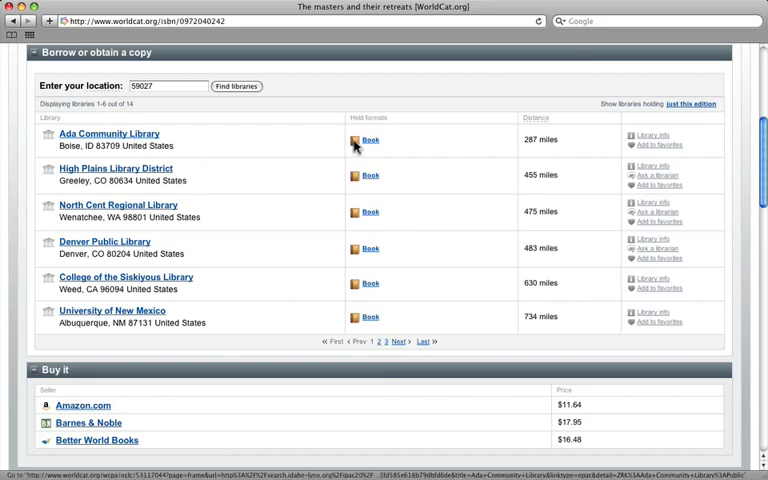
pyautogui.scroll(3)
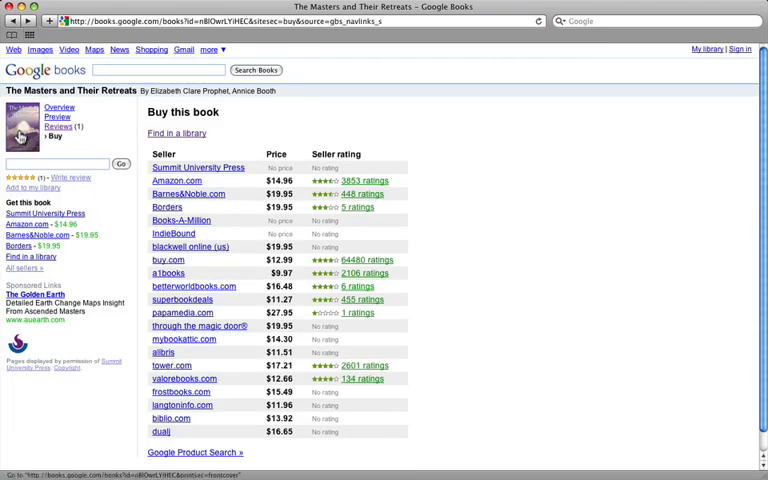
pyautogui.click(58, 116)
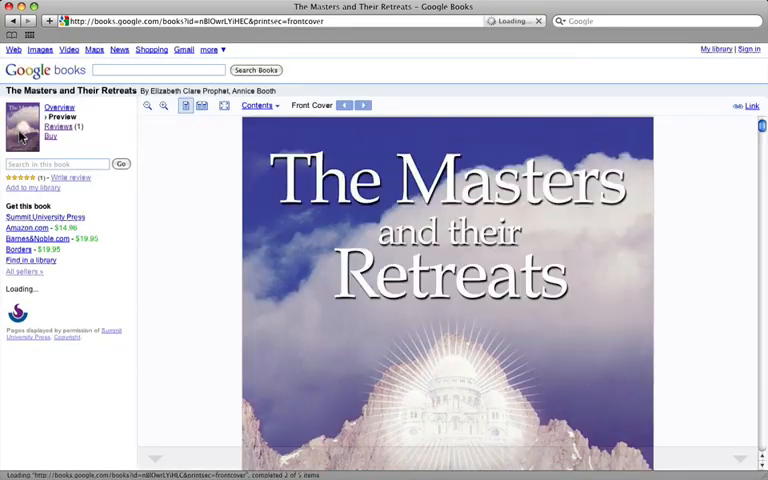